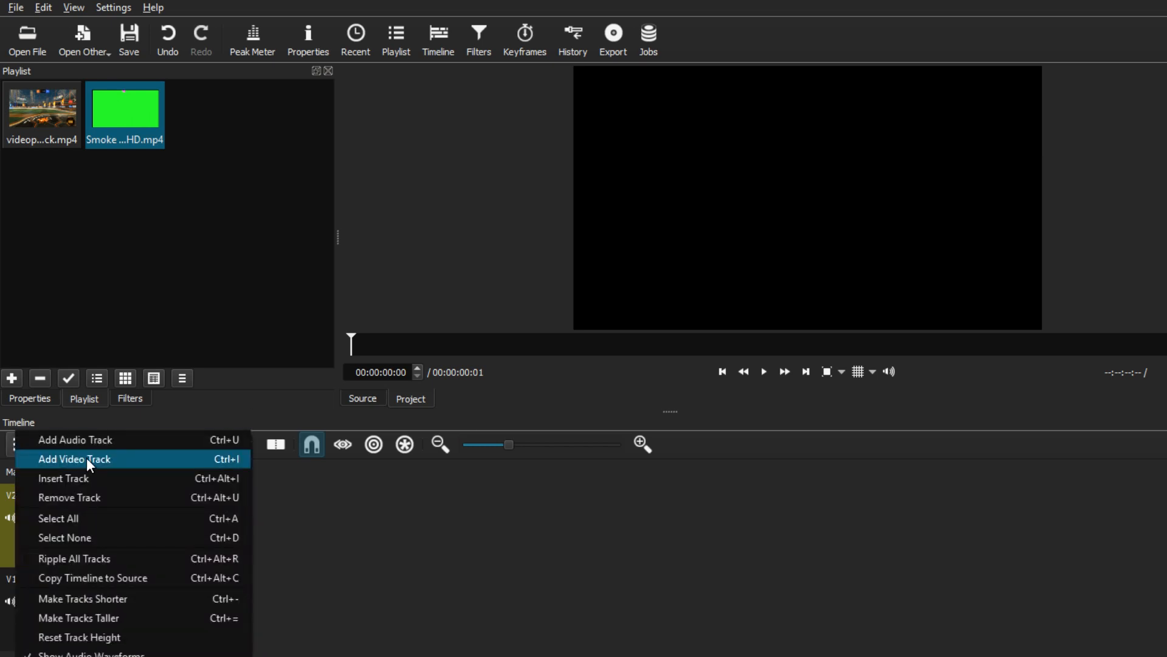
# Add a video track and drop the green-screen smoke clip onto it above the gameplay clip.
pyautogui.click(74, 458)
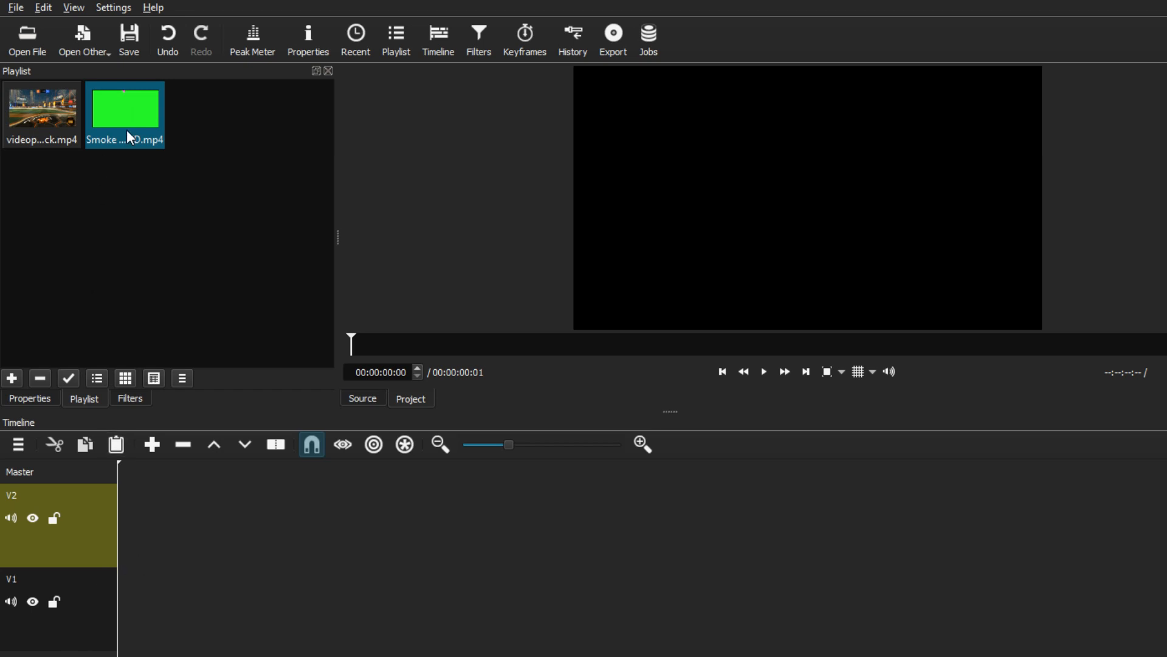
pyautogui.moveTo(126, 119)
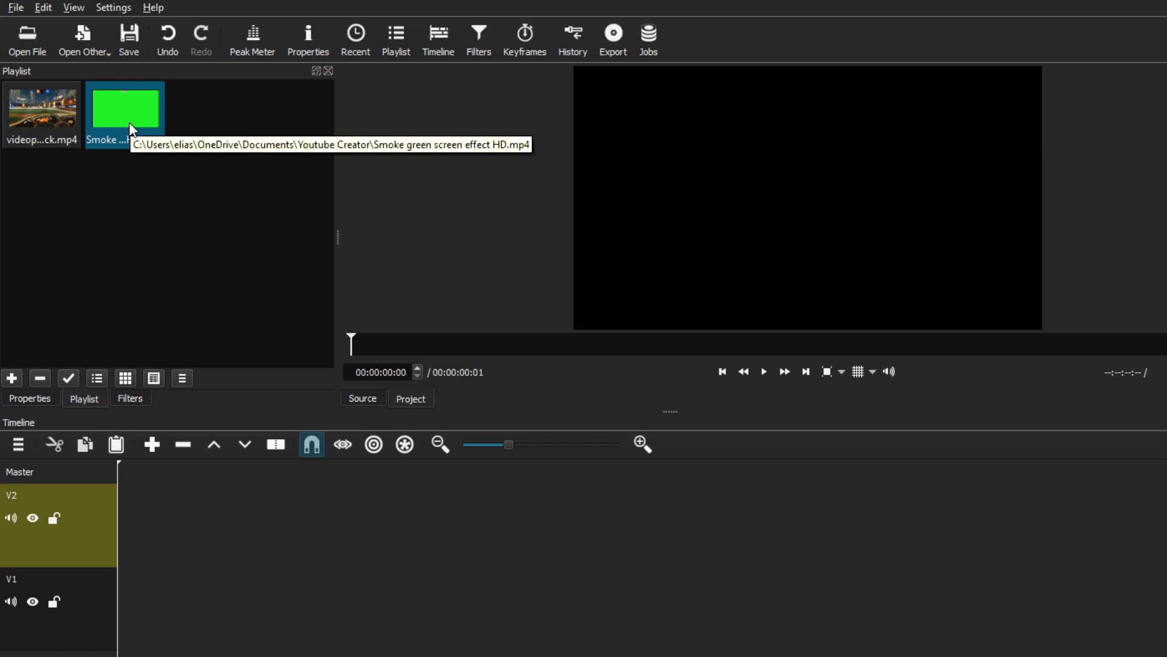
pyautogui.moveTo(124, 107); pyautogui.dragTo(130, 527)
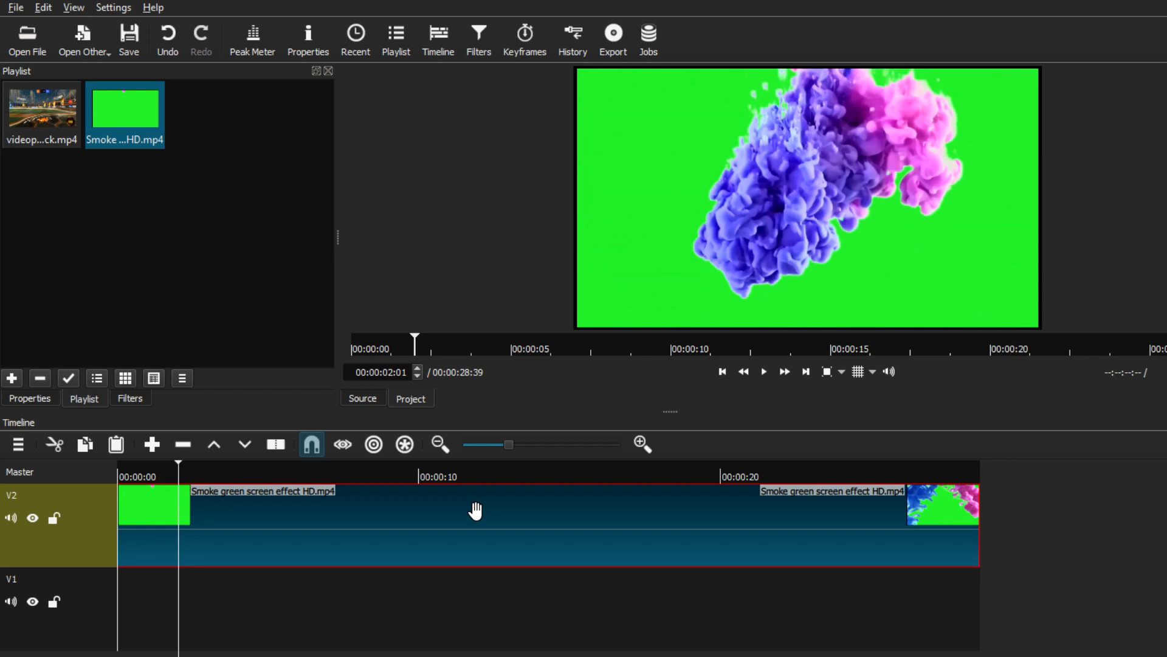
pyautogui.moveTo(86, 184)
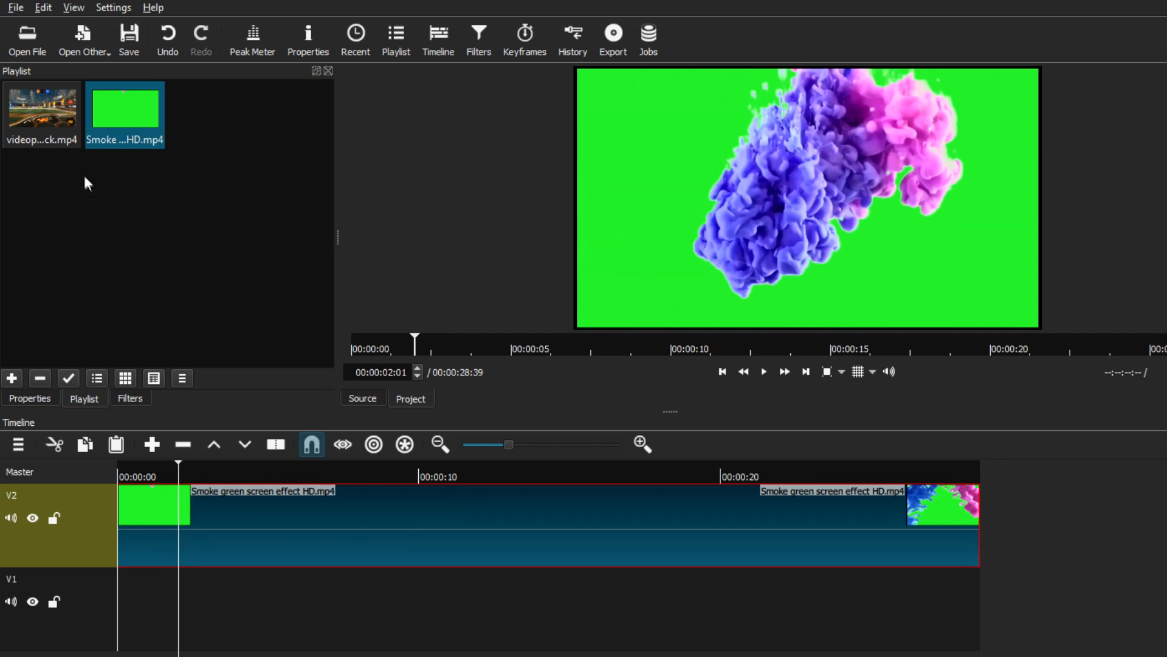
pyautogui.click(41, 112)
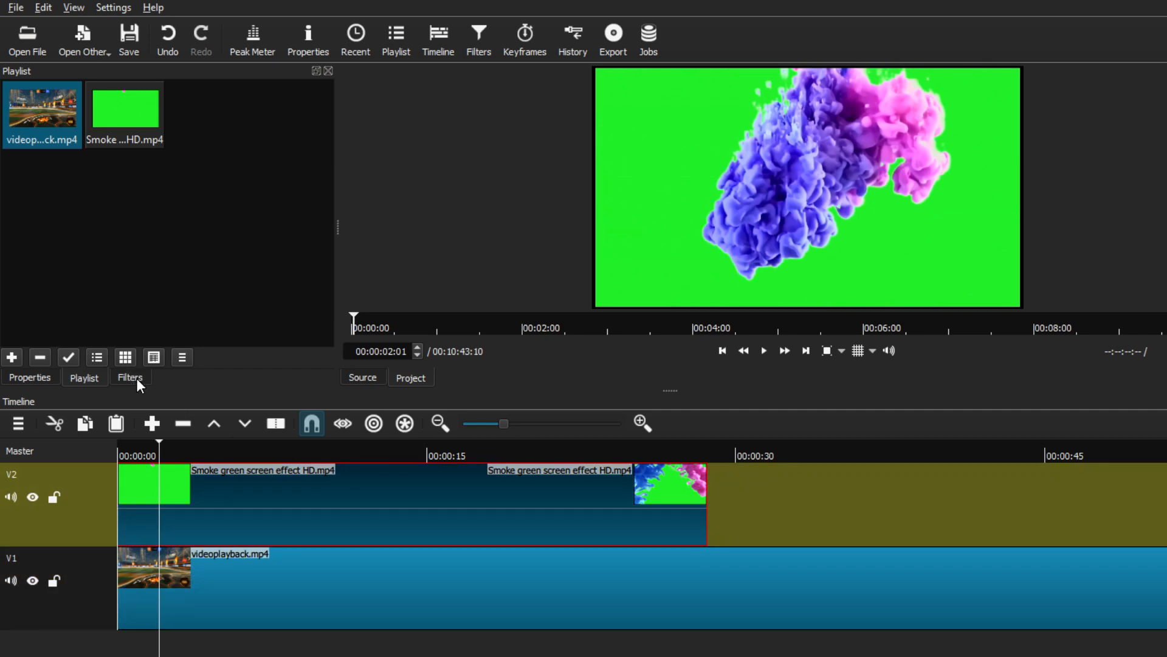
# Add a Chroma Key: Simple filter to the smoke clip and sample the green background as key colour.
pyautogui.click(130, 377)
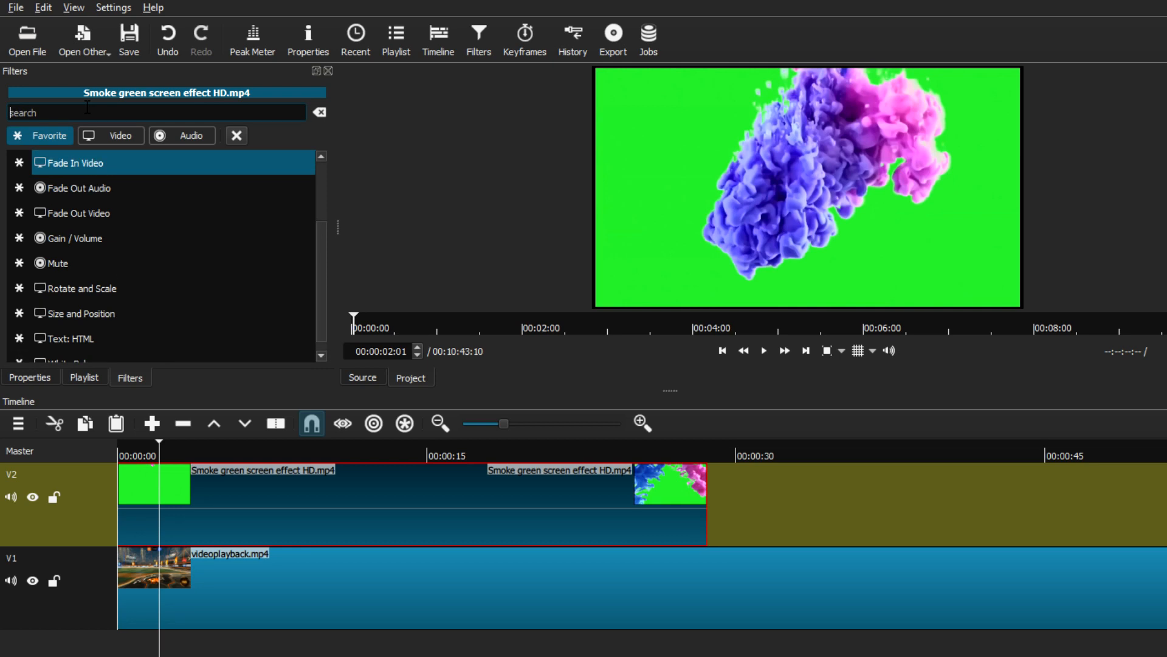
pyautogui.write('chrom')
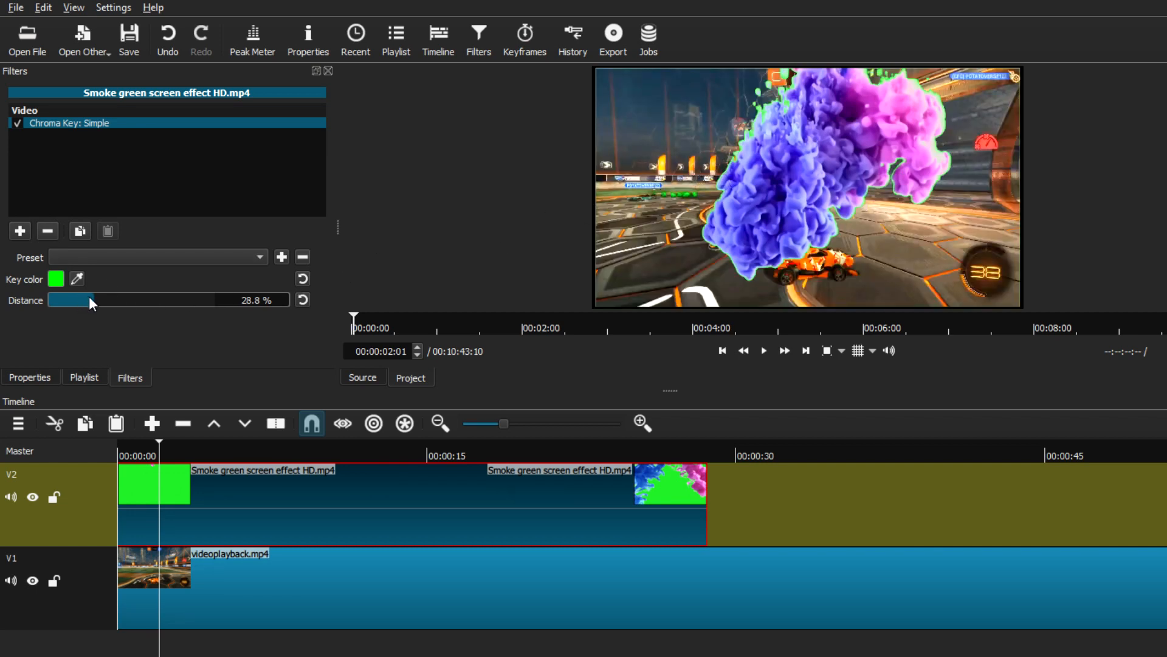
pyautogui.moveTo(89, 300); pyautogui.dragTo(48, 299)
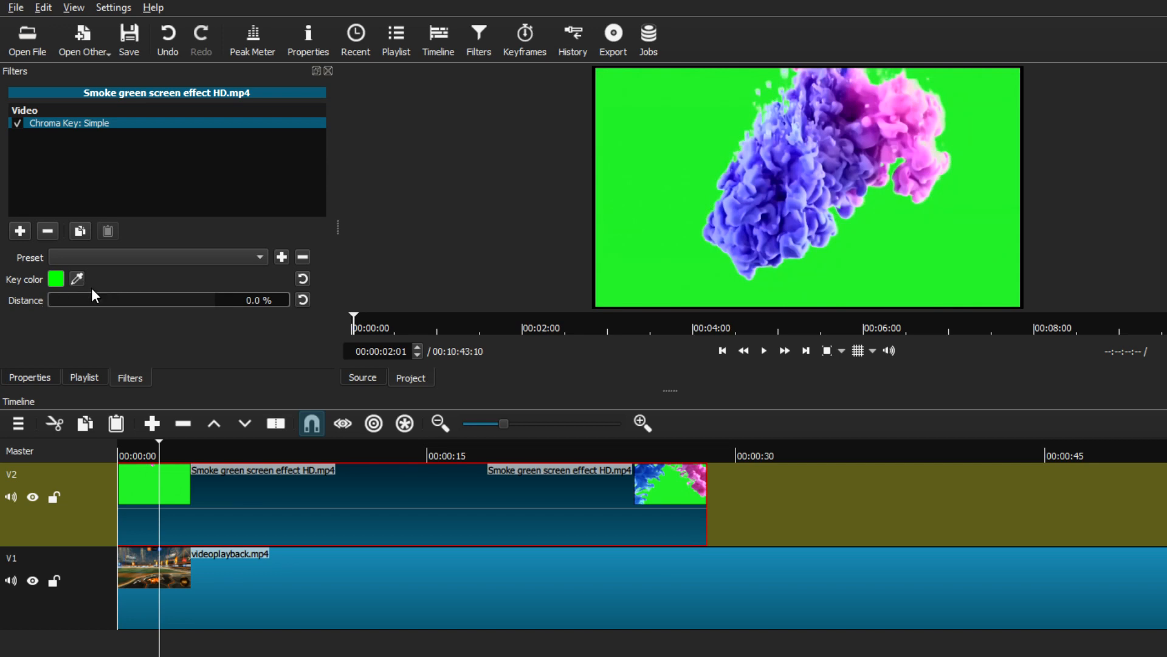
pyautogui.click(16, 123)
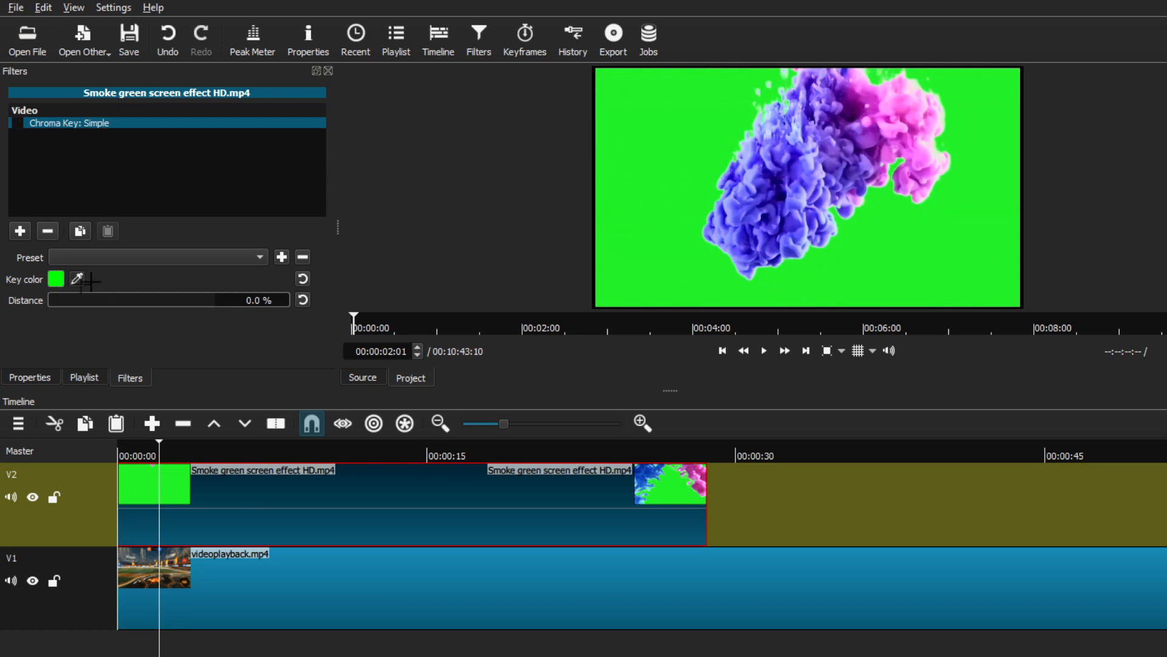
pyautogui.click(17, 123)
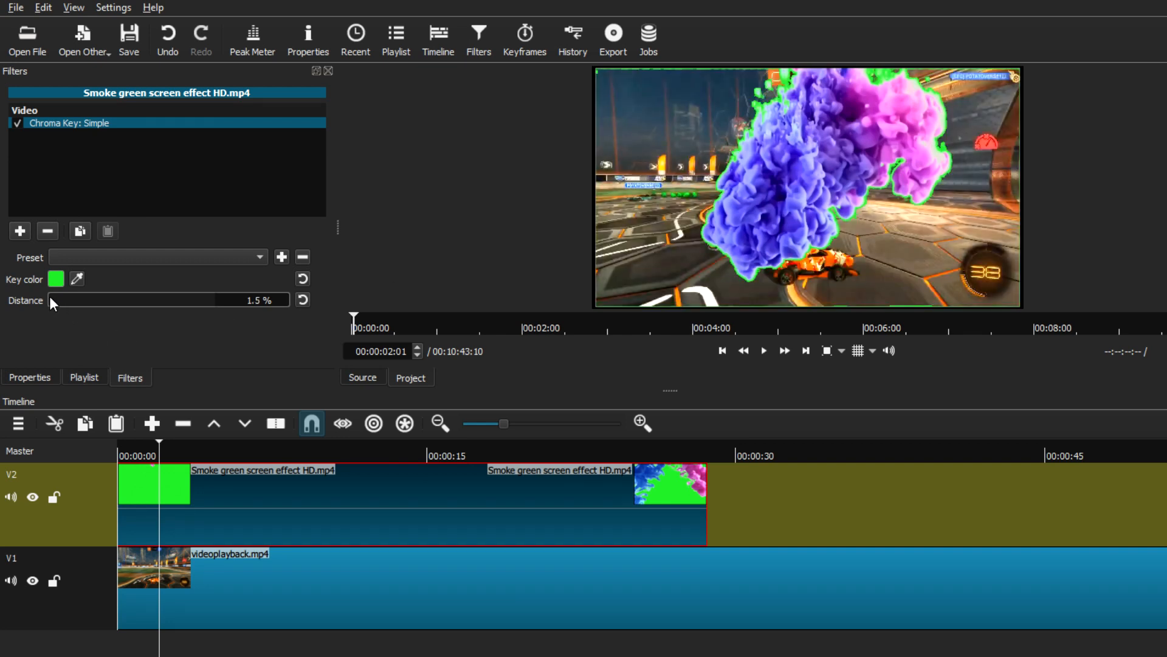
# Raise the keying distance gradually and settle it near 50.7%.
pyautogui.moveTo(68, 299); pyautogui.dragTo(51, 299)
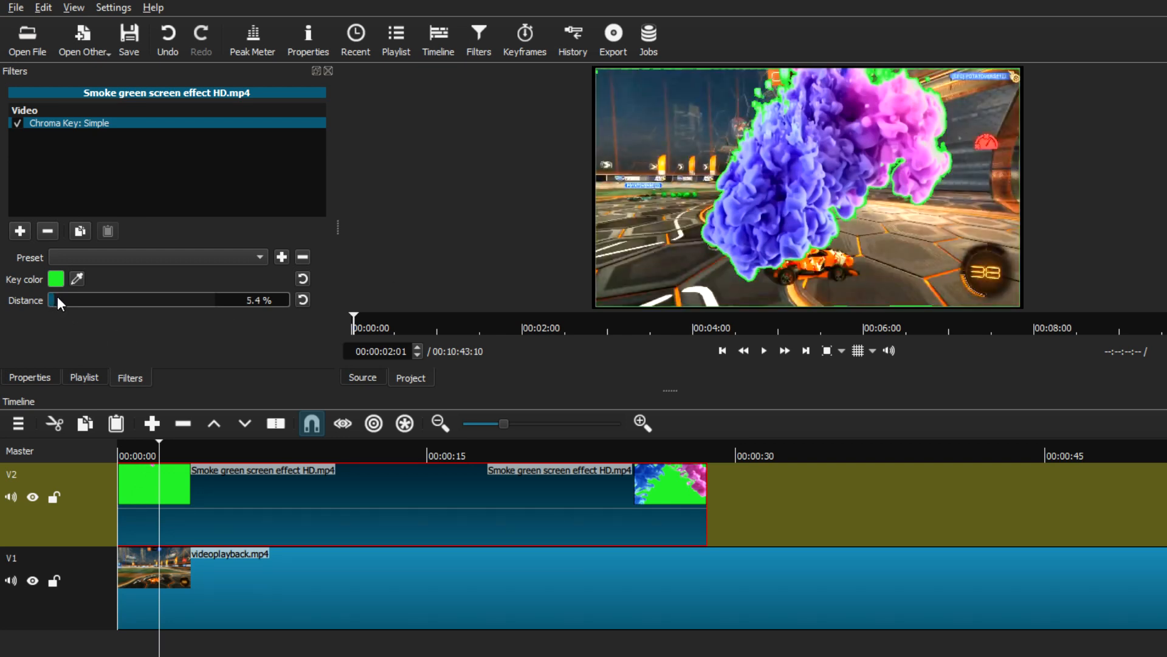
pyautogui.moveTo(52, 299); pyautogui.dragTo(56, 299)
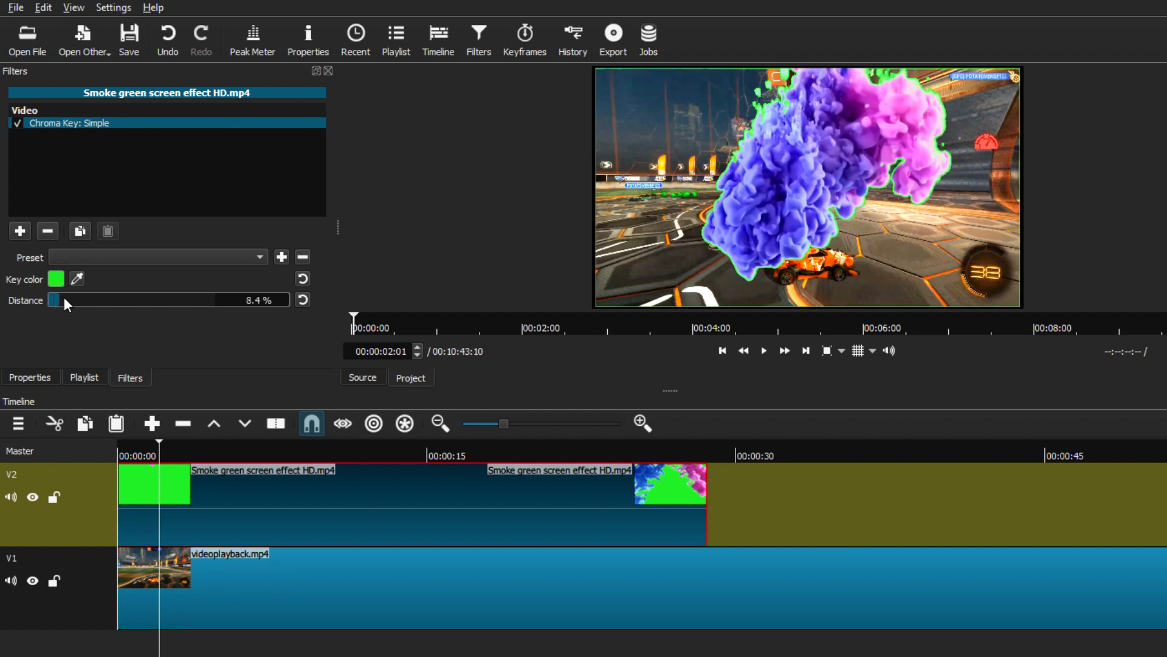
pyautogui.moveTo(54, 300); pyautogui.dragTo(70, 300)
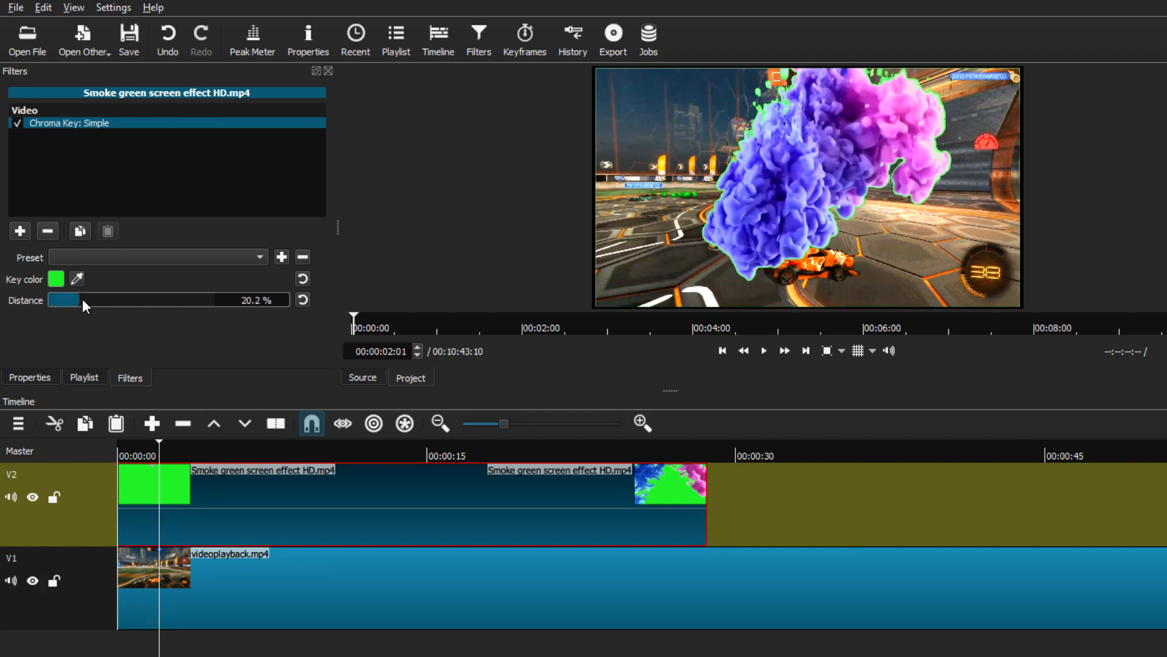
pyautogui.moveTo(66, 299); pyautogui.dragTo(88, 299)
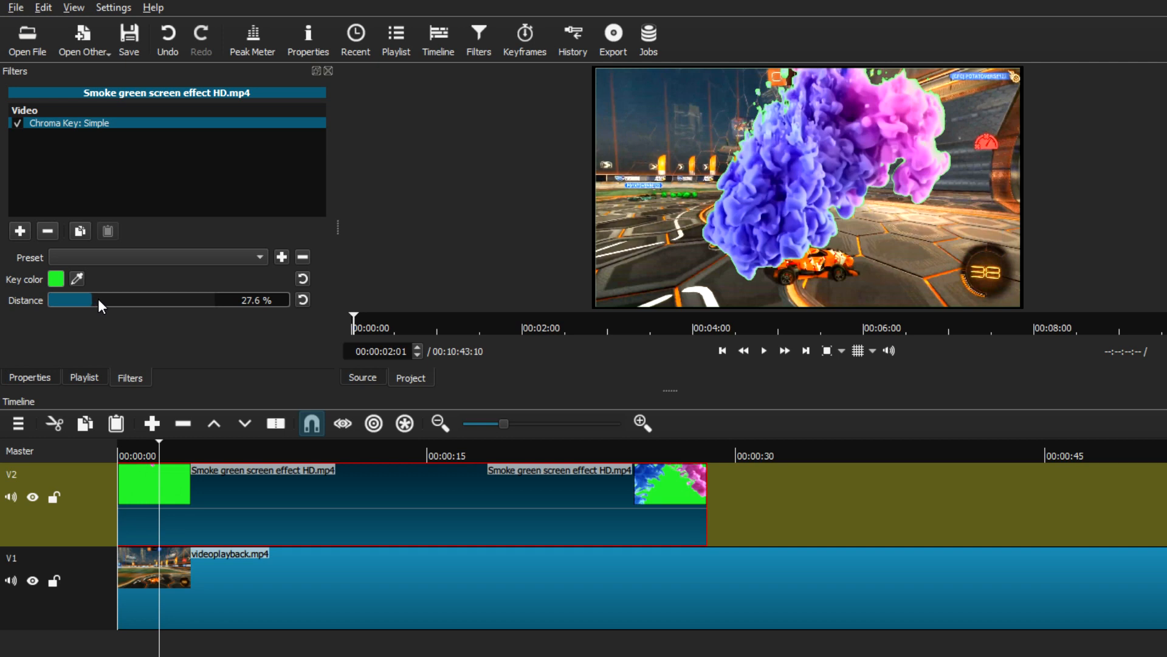
pyautogui.moveTo(85, 301); pyautogui.dragTo(119, 300)
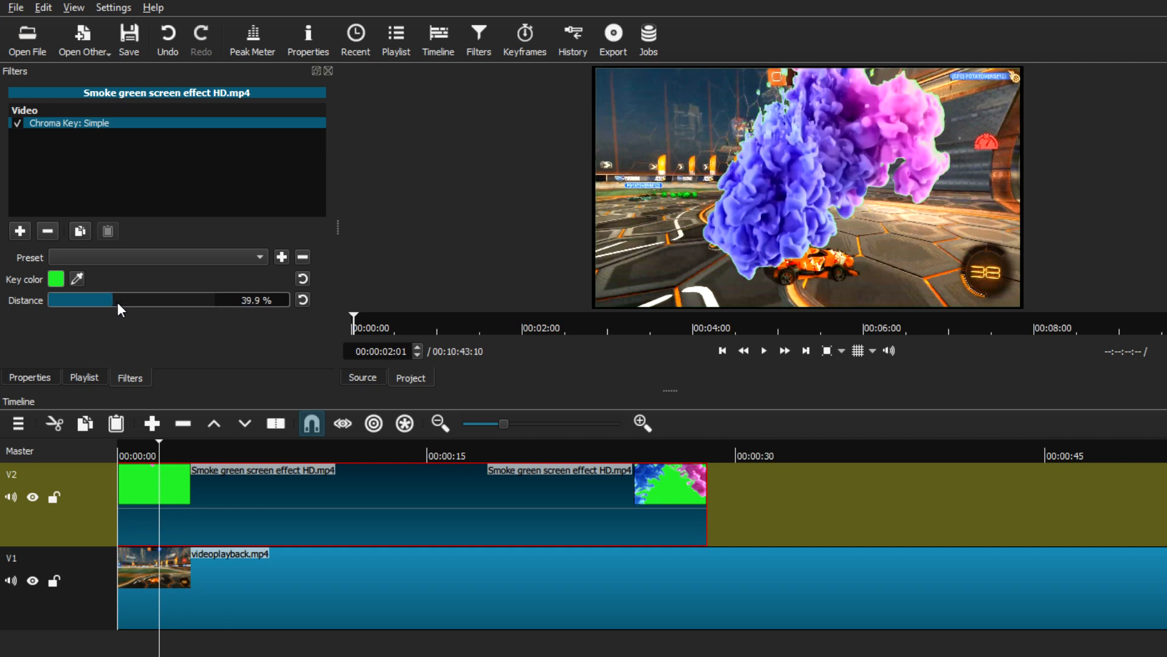
pyautogui.moveTo(116, 299); pyautogui.dragTo(157, 300)
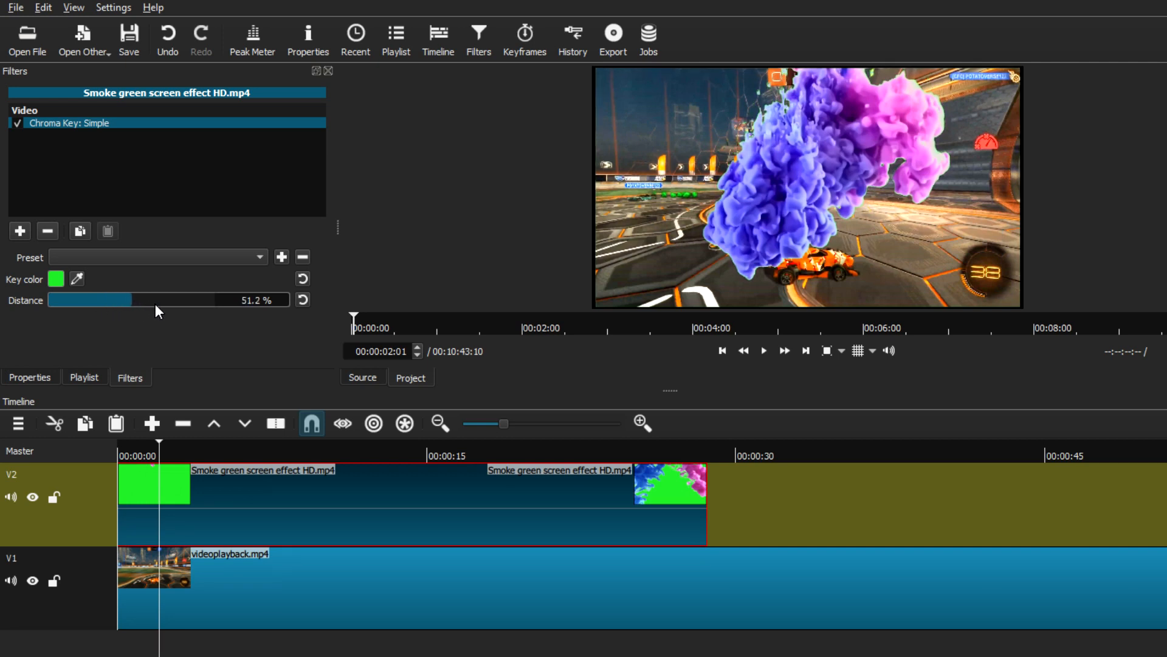
pyautogui.moveTo(88, 301); pyautogui.dragTo(148, 301)
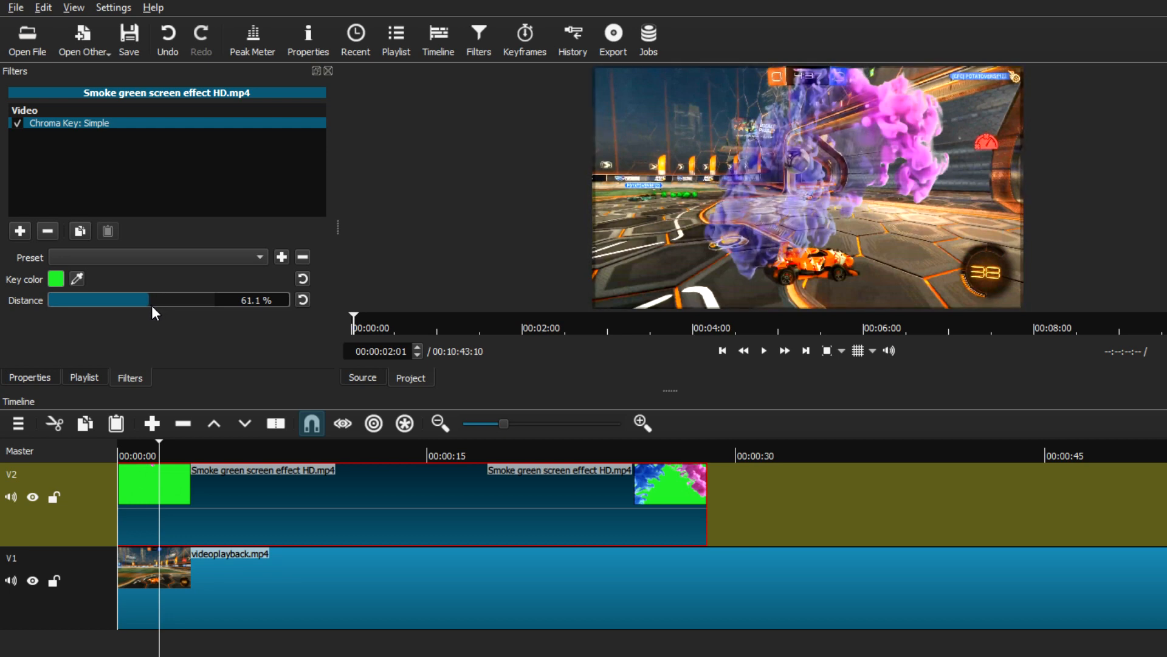
pyautogui.moveTo(153, 300); pyautogui.dragTo(144, 301)
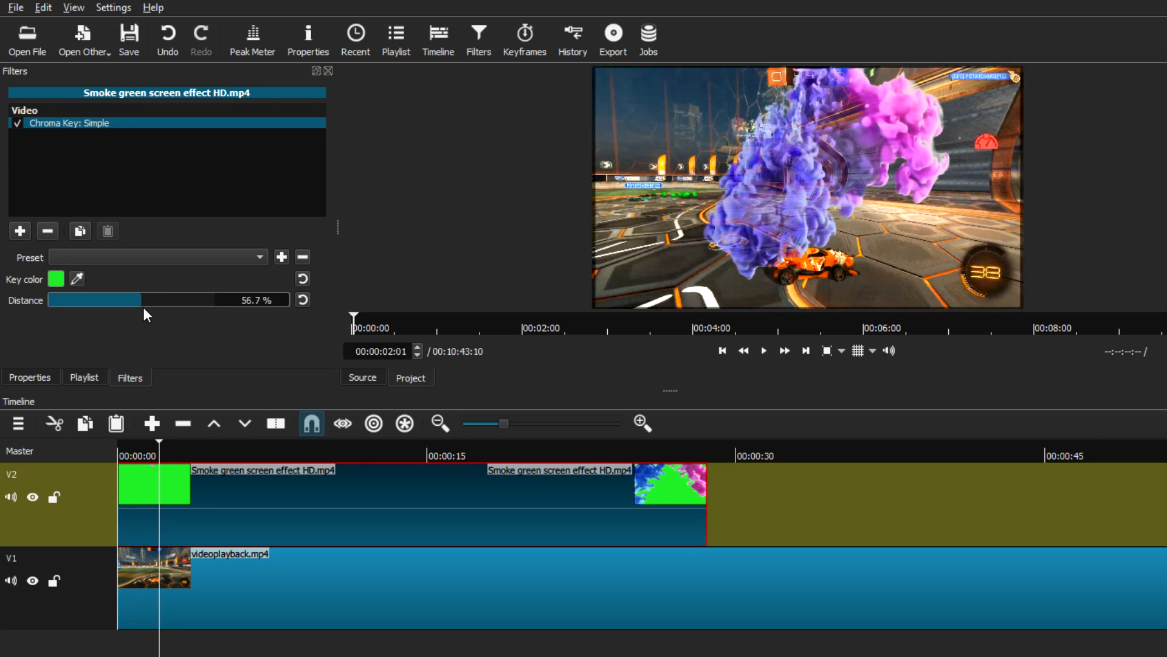
pyautogui.moveTo(141, 299); pyautogui.dragTo(130, 299)
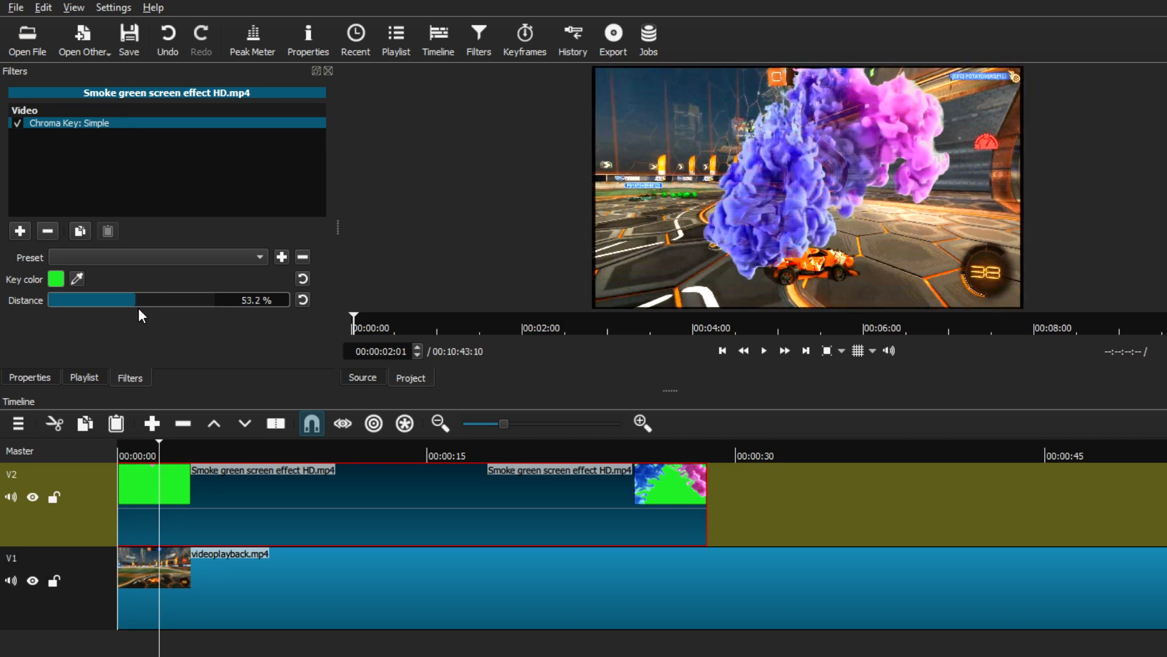
pyautogui.moveTo(97, 299); pyautogui.dragTo(89, 299)
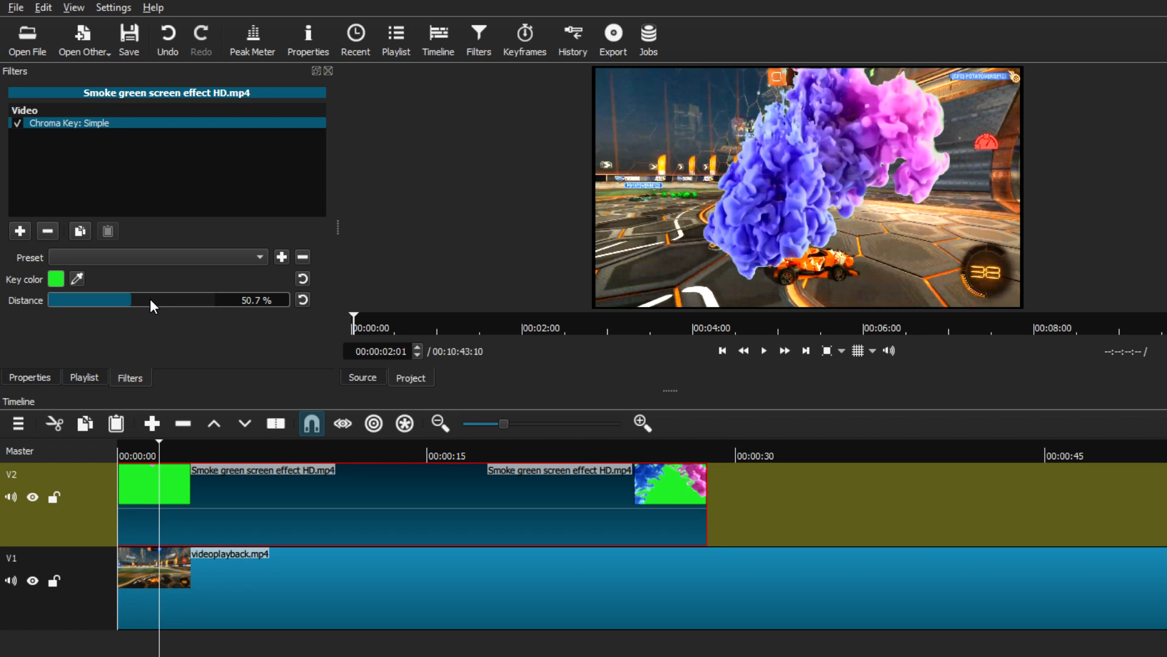
# Enable Chroma Key: Advanced on the smoke clip and raise the green delta to about 55%.
pyautogui.click(16, 123)
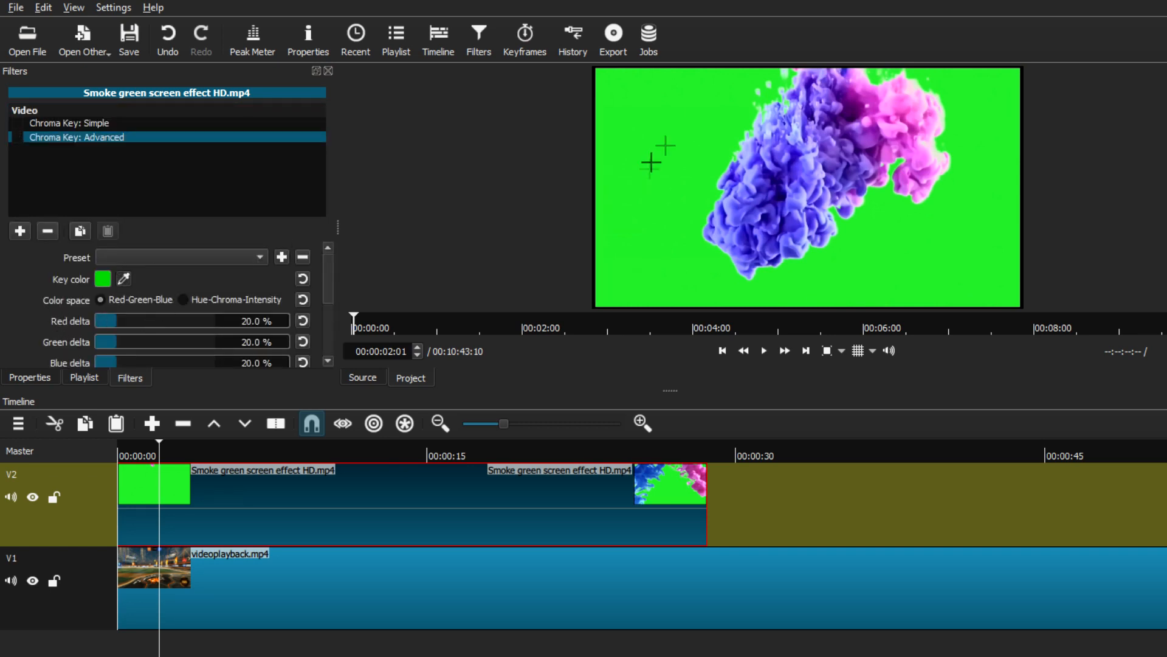
pyautogui.click(17, 137)
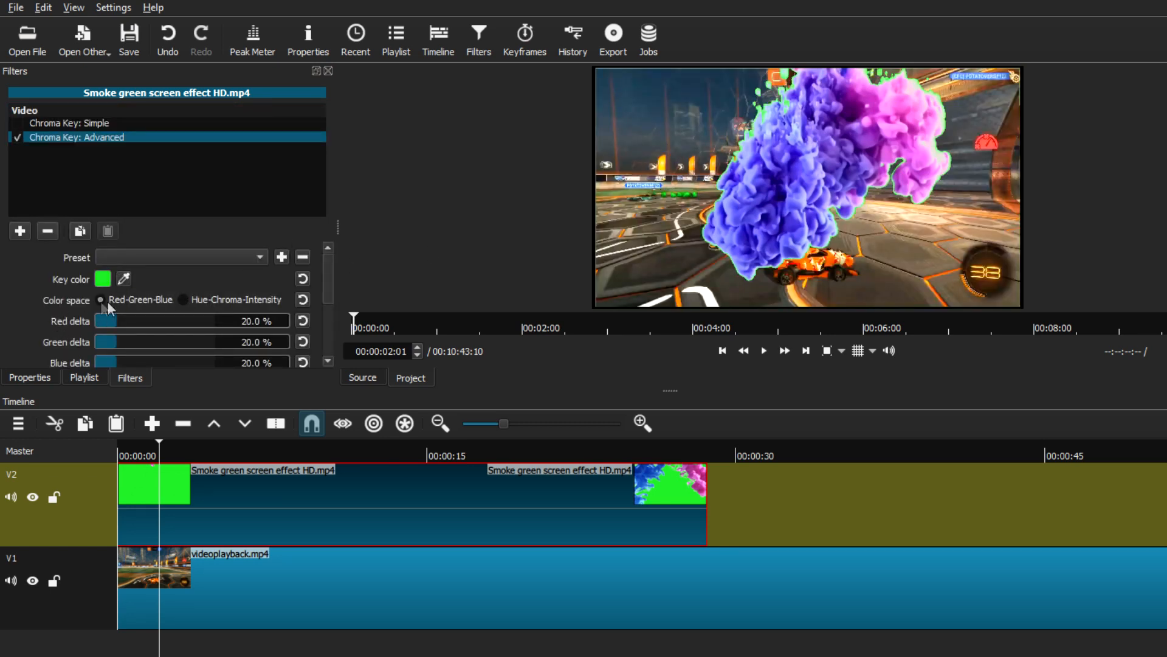
pyautogui.click(184, 299)
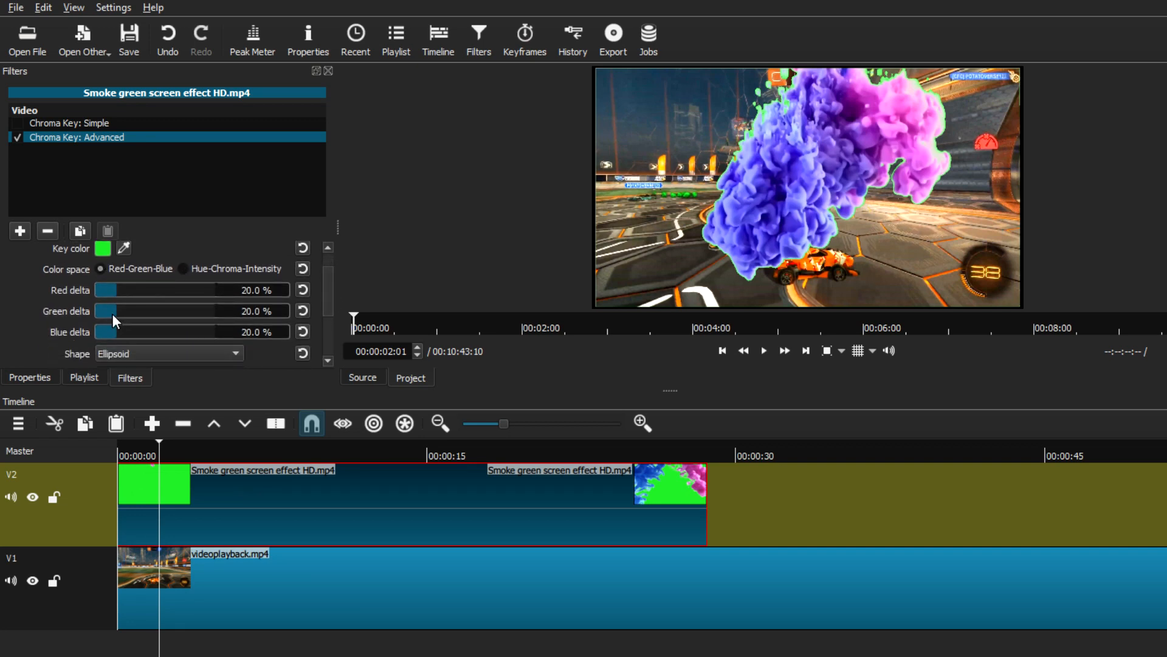
pyautogui.moveTo(108, 310); pyautogui.dragTo(133, 310)
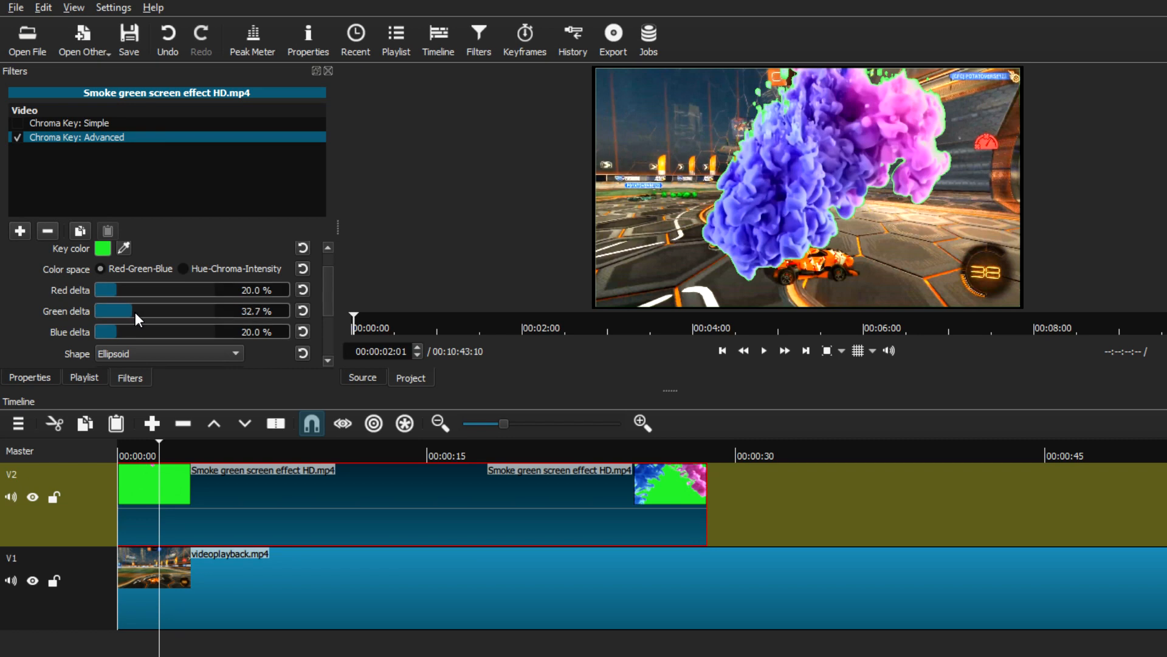
pyautogui.moveTo(132, 310); pyautogui.dragTo(143, 310)
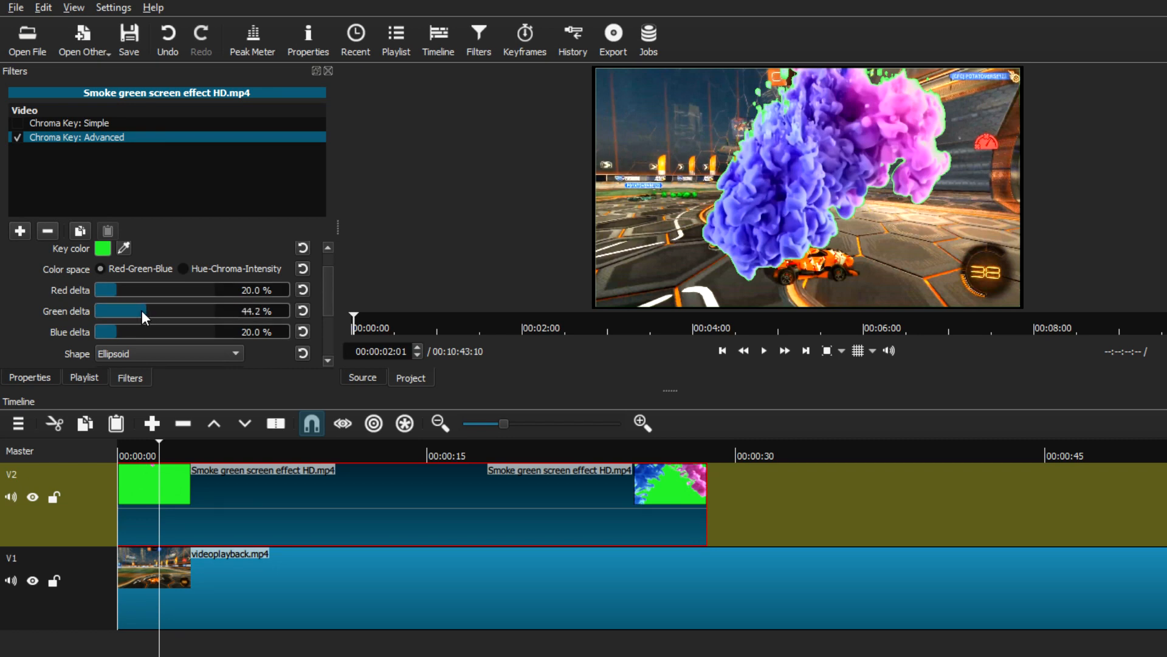
pyautogui.moveTo(121, 310); pyautogui.dragTo(148, 310)
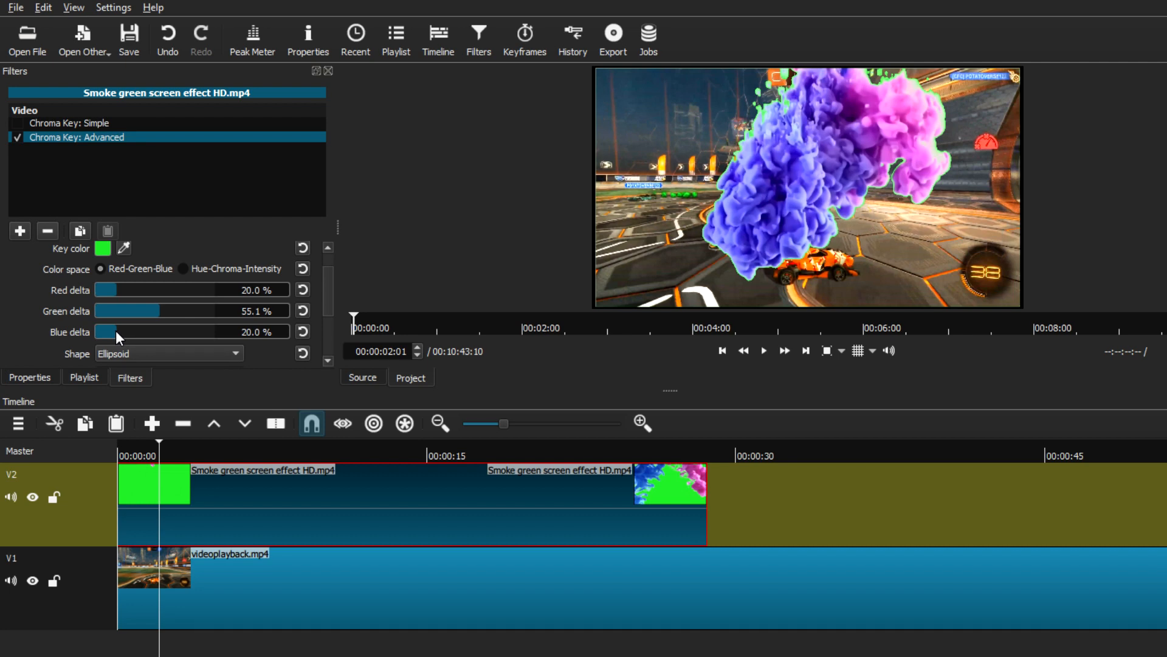
# Set the red, green and blue deltas to roughly 77%, 78% and 80%.
pyautogui.moveTo(112, 331); pyautogui.dragTo(166, 331)
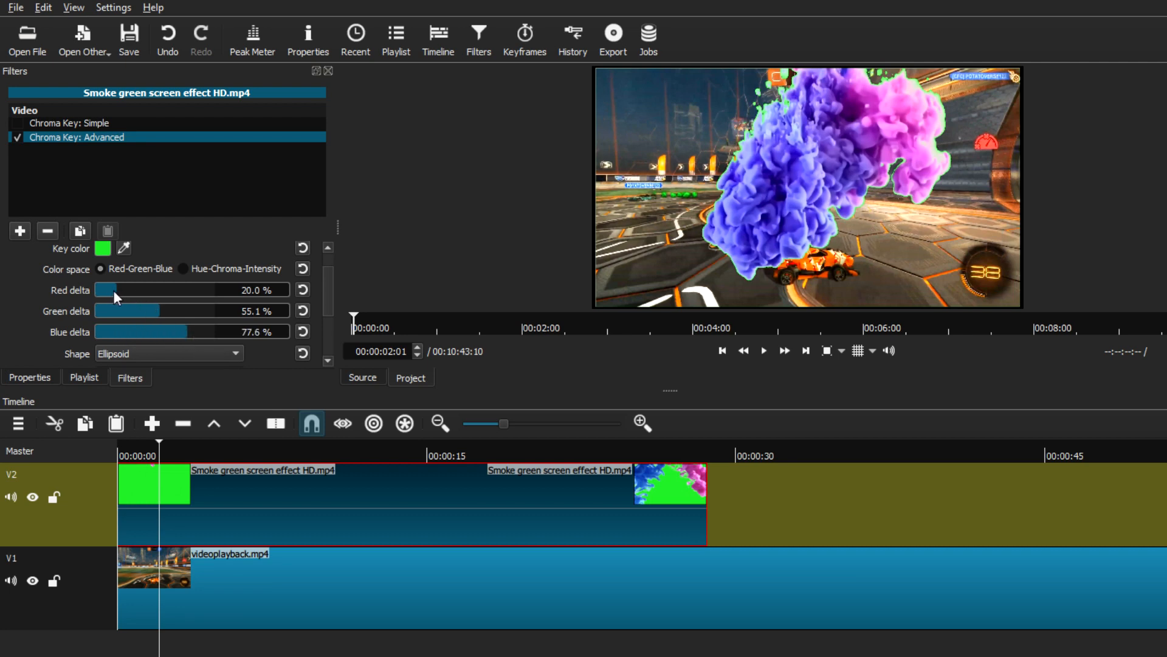
pyautogui.moveTo(107, 290); pyautogui.dragTo(168, 289)
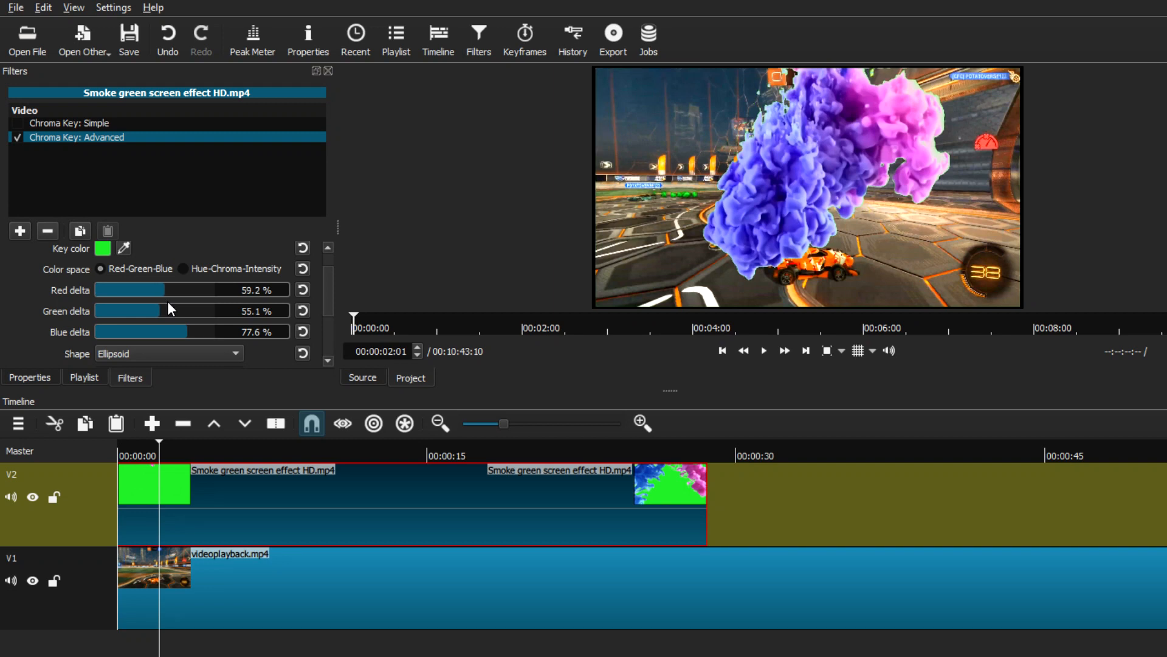
pyautogui.moveTo(130, 290); pyautogui.dragTo(171, 289)
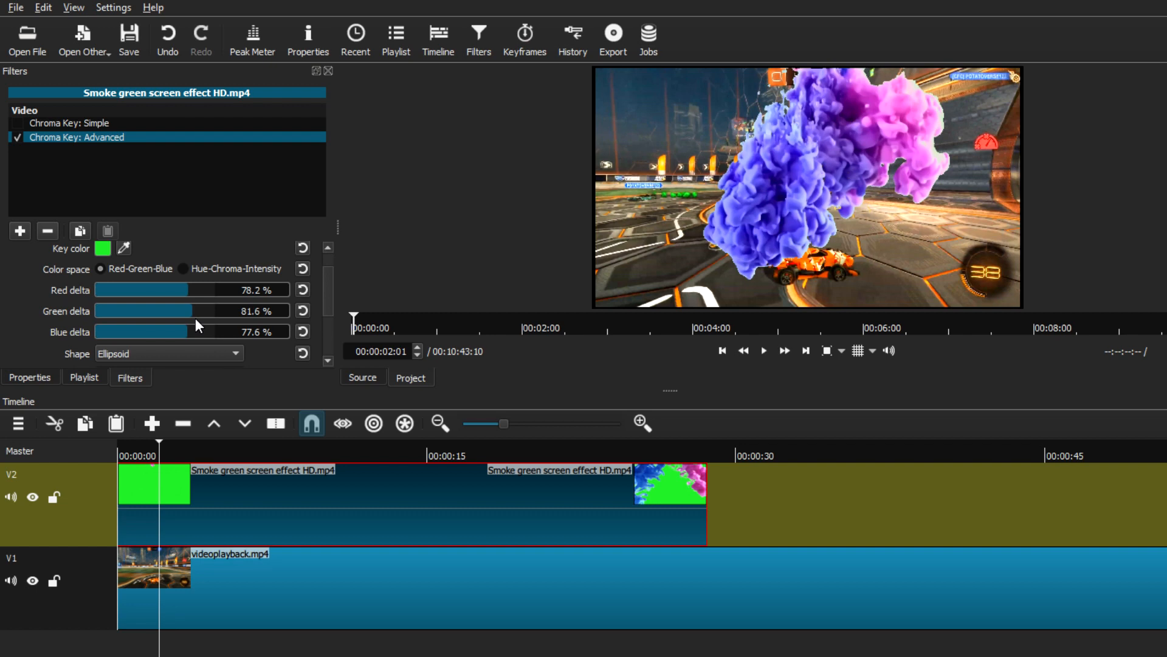
pyautogui.moveTo(186, 310); pyautogui.dragTo(176, 310)
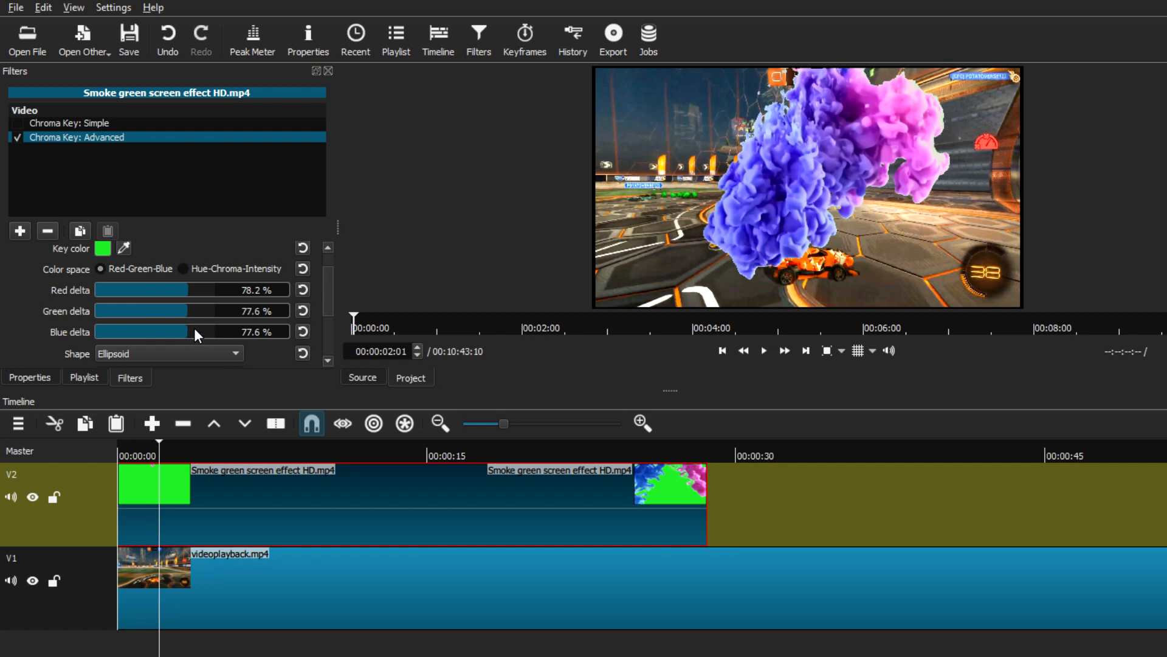
pyautogui.moveTo(193, 331); pyautogui.dragTo(211, 331)
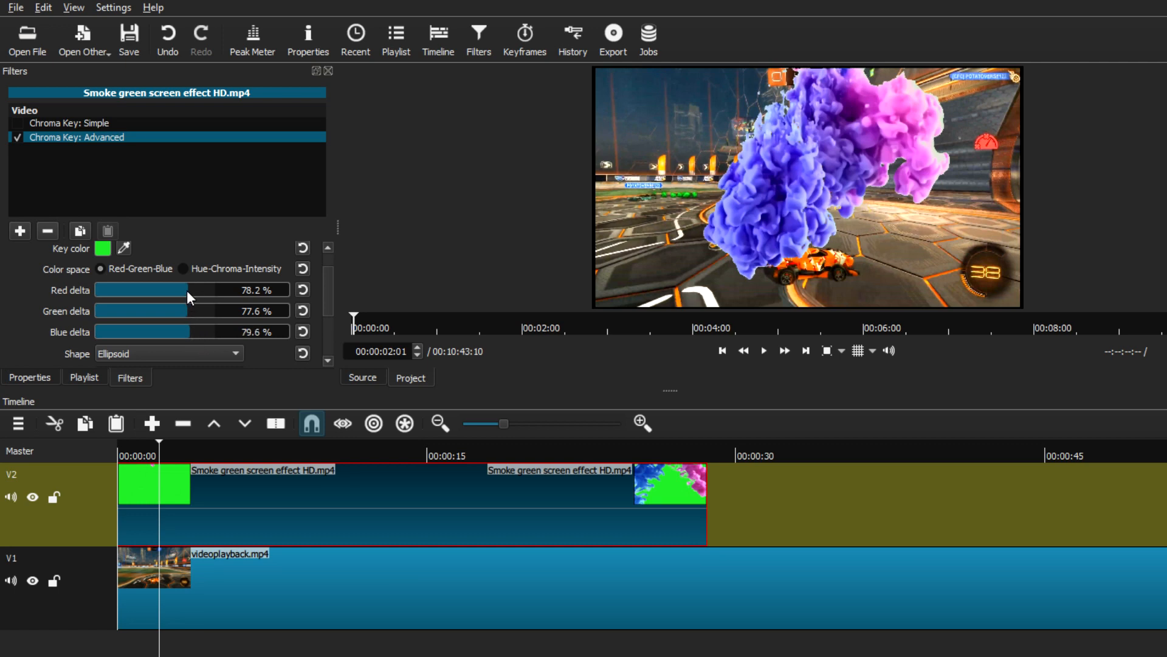
pyautogui.moveTo(186, 290); pyautogui.dragTo(216, 289)
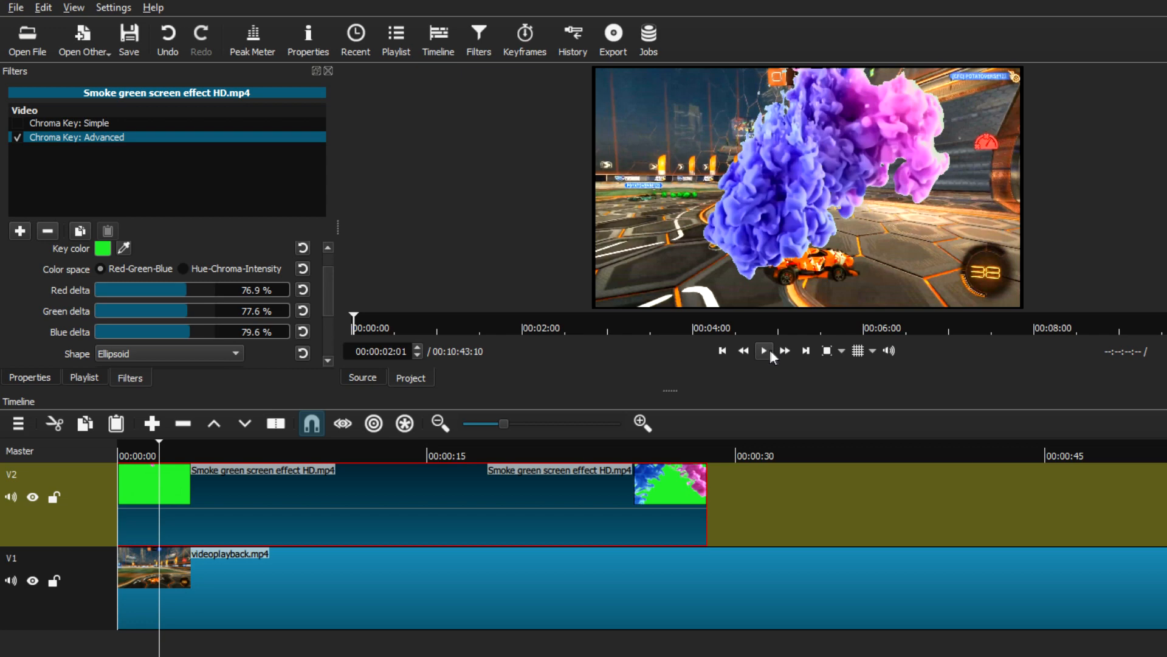
# Play the keyed composite past 2 seconds, pause, then return to the Playlist of source clips.
pyautogui.click(764, 351)
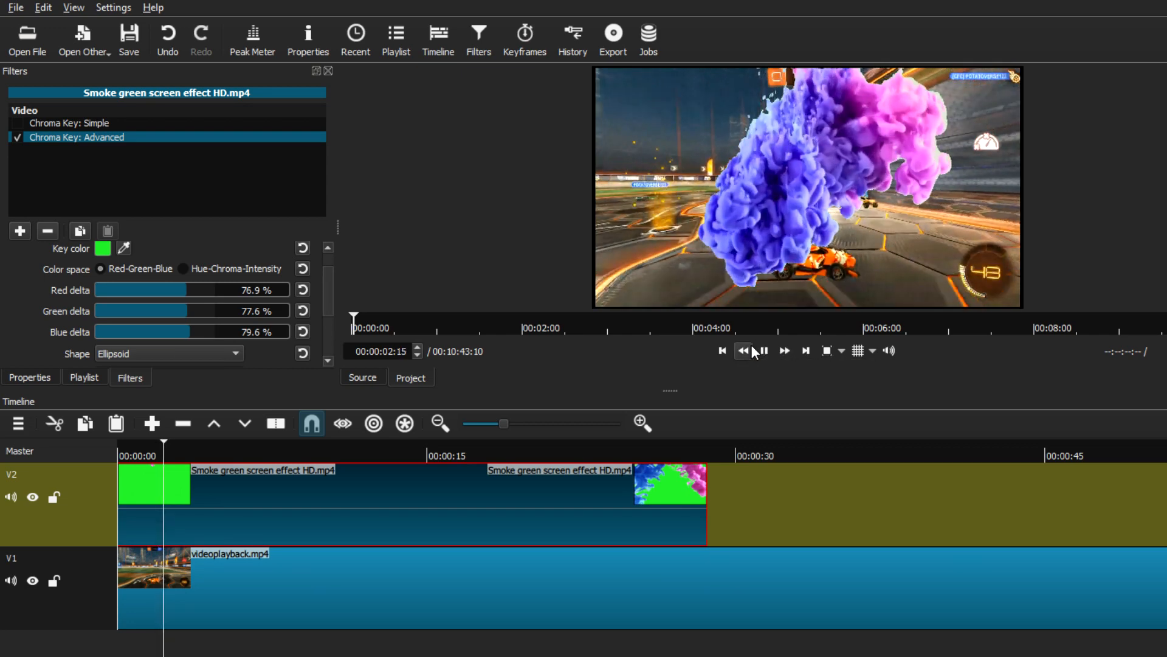
pyautogui.click(762, 350)
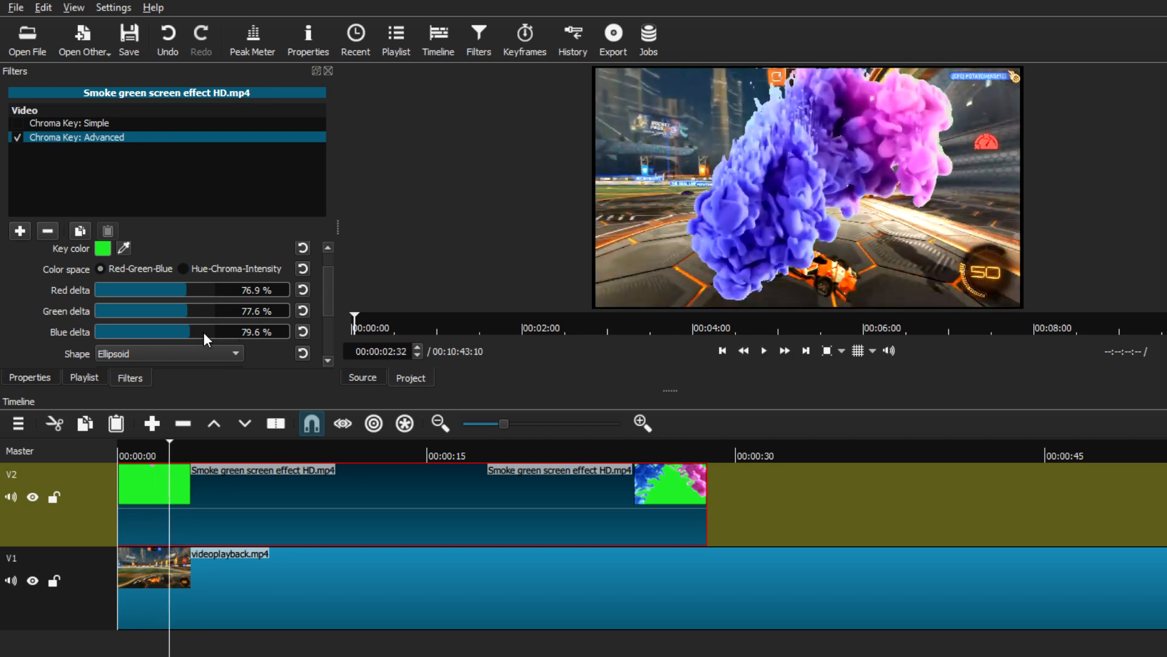
pyautogui.click(762, 351)
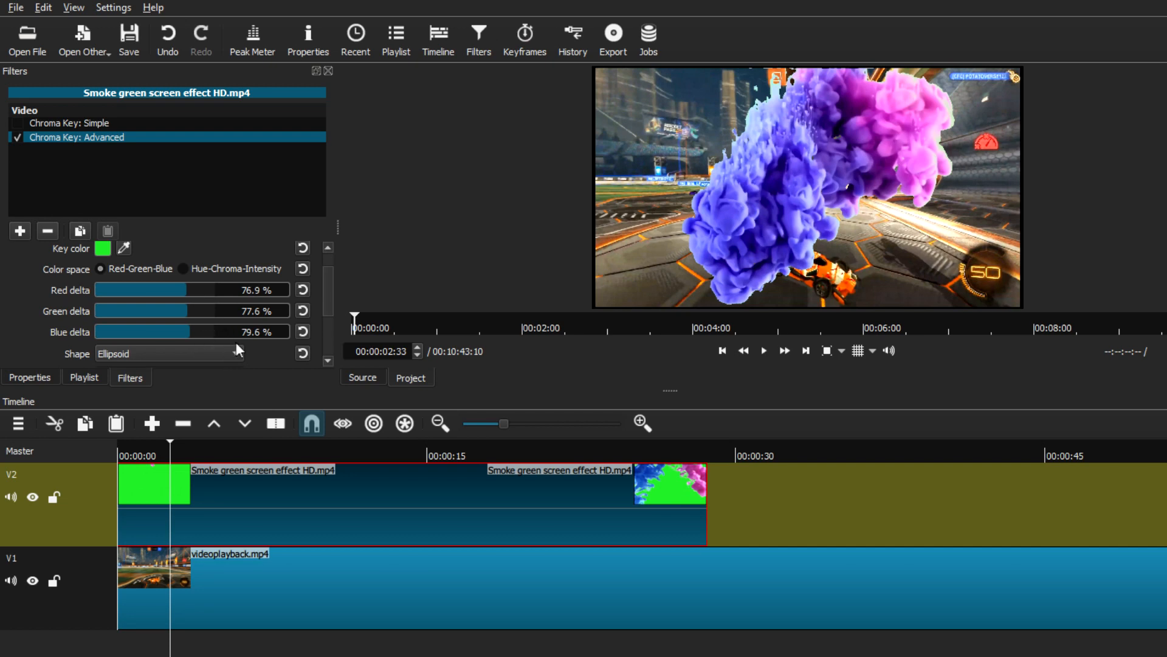
pyautogui.click(68, 123)
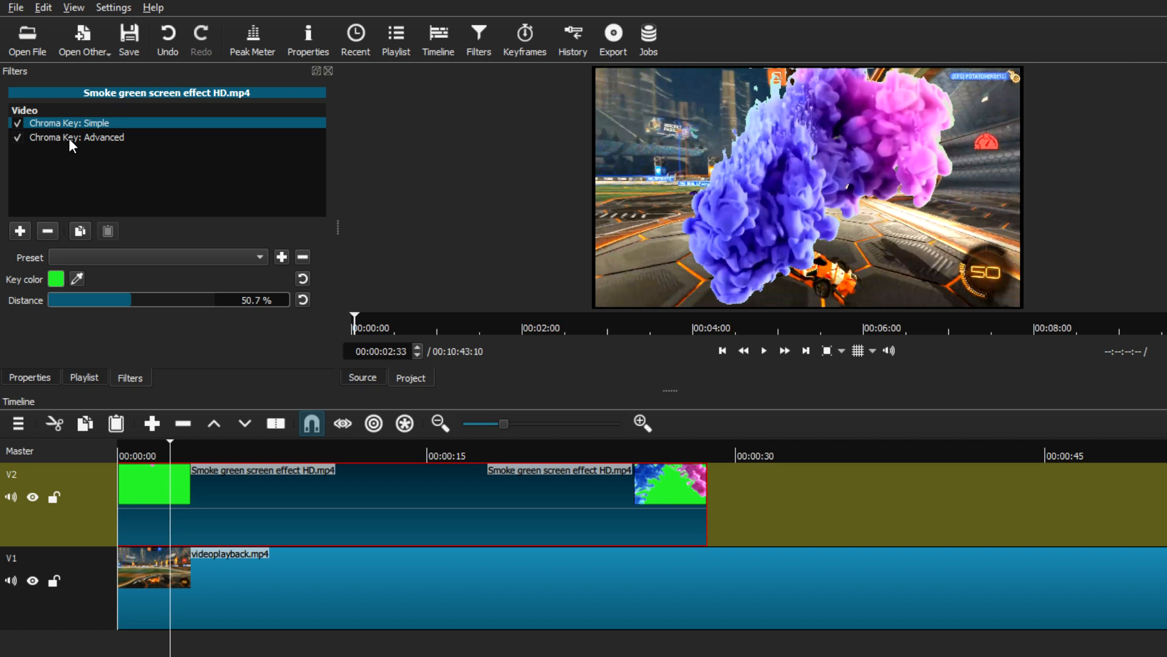
pyautogui.click(83, 377)
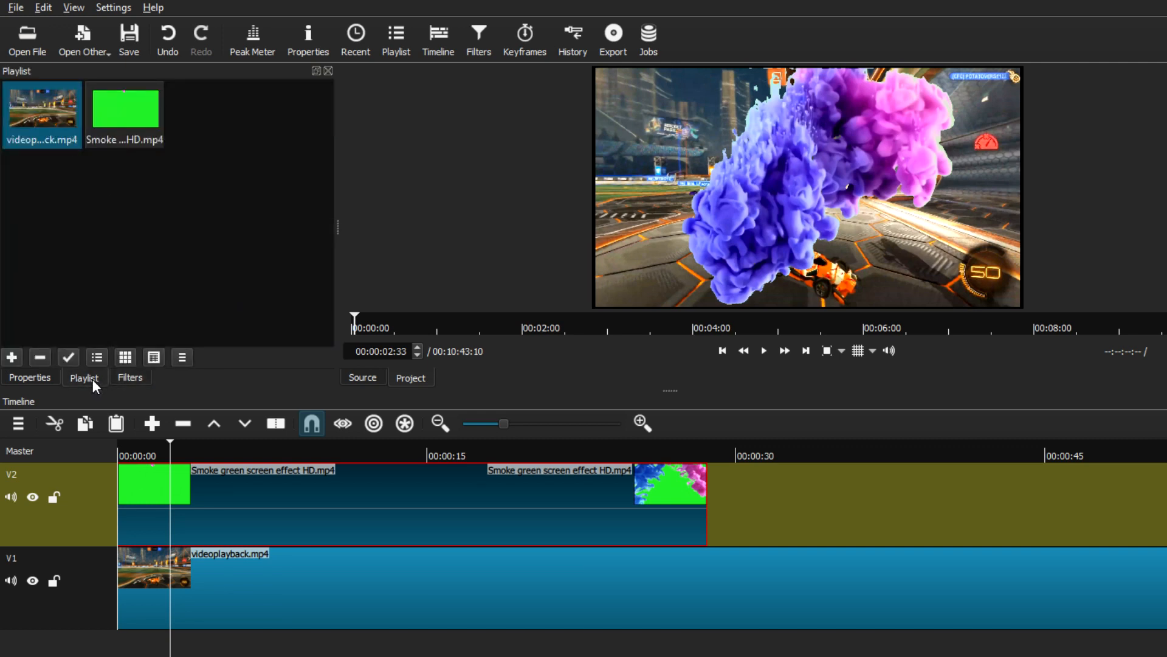
pyautogui.moveTo(340, 532)
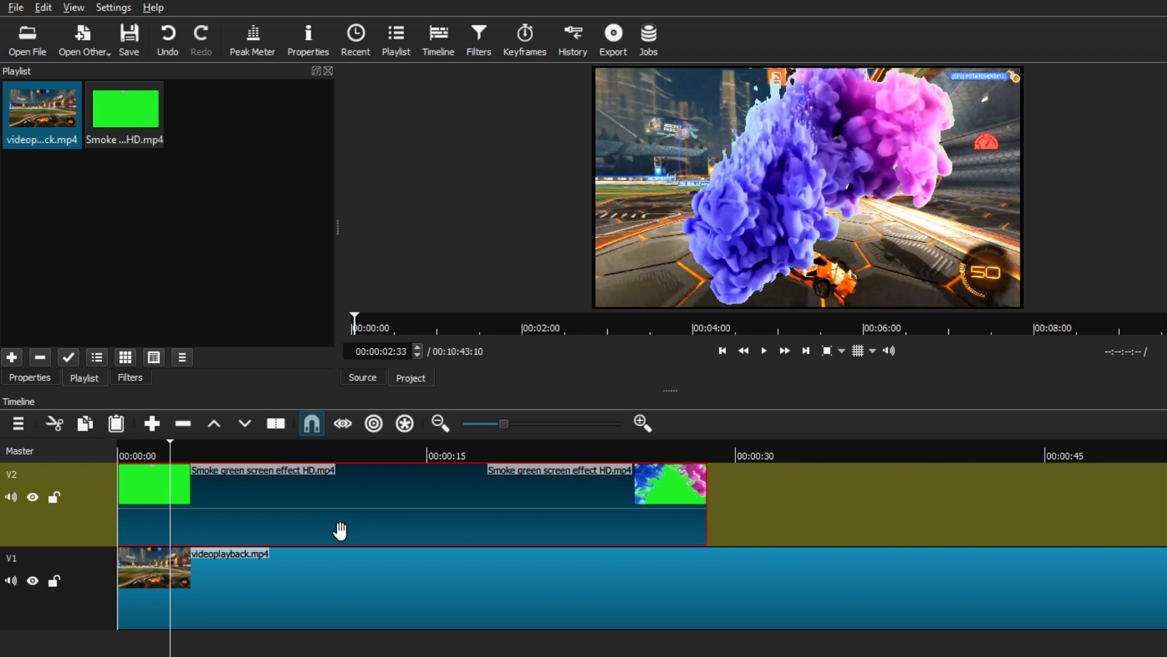
pyautogui.moveTo(464, 542)
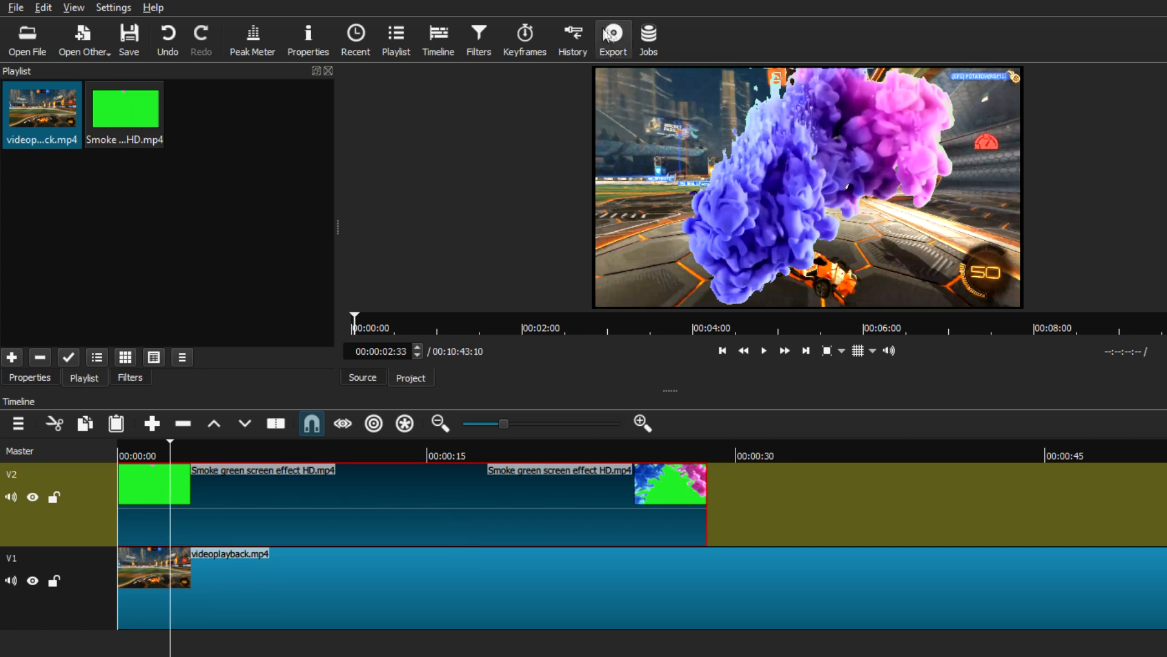
pyautogui.moveTo(613, 34)
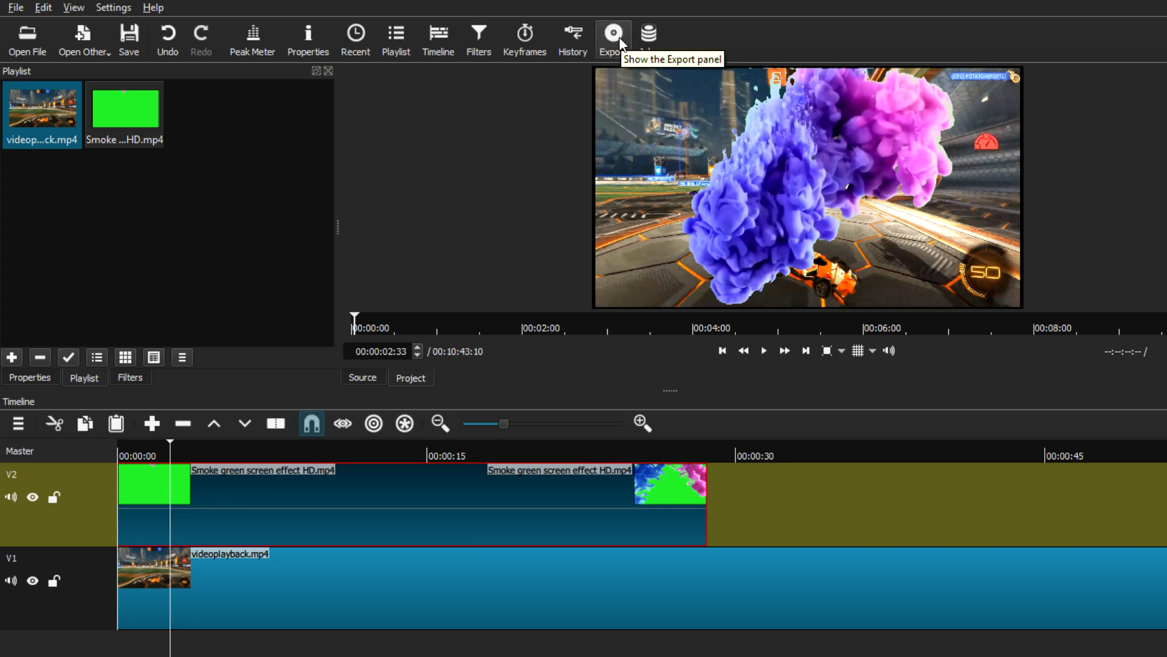